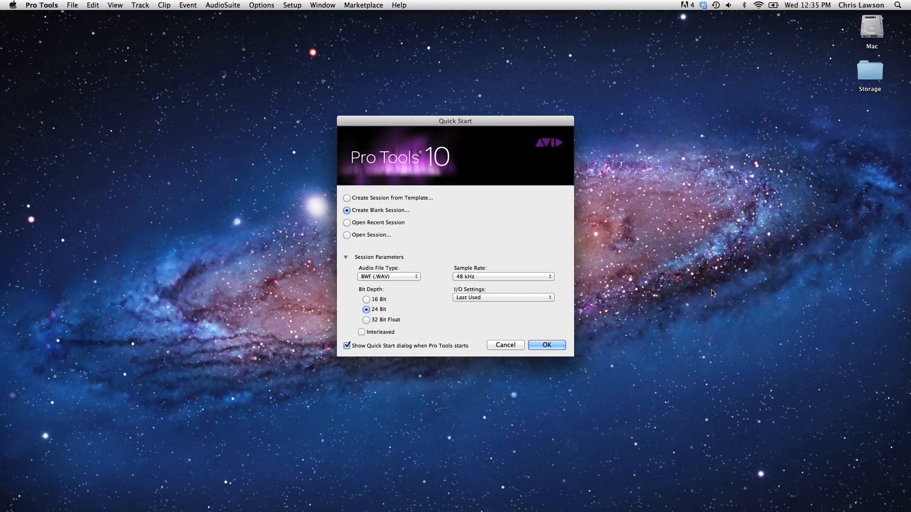
Step: Create a blank 24-bit, 48 kHz session from the Quick Start dialog
left_click(546, 344)
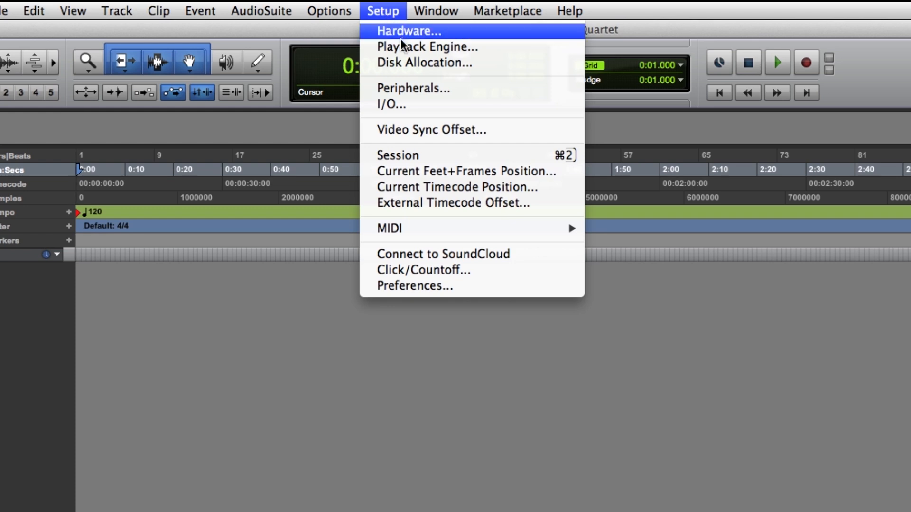
Step: Show the Playback Engine settings and keep the H/W buffer size at 64 samples
left_click(426, 47)
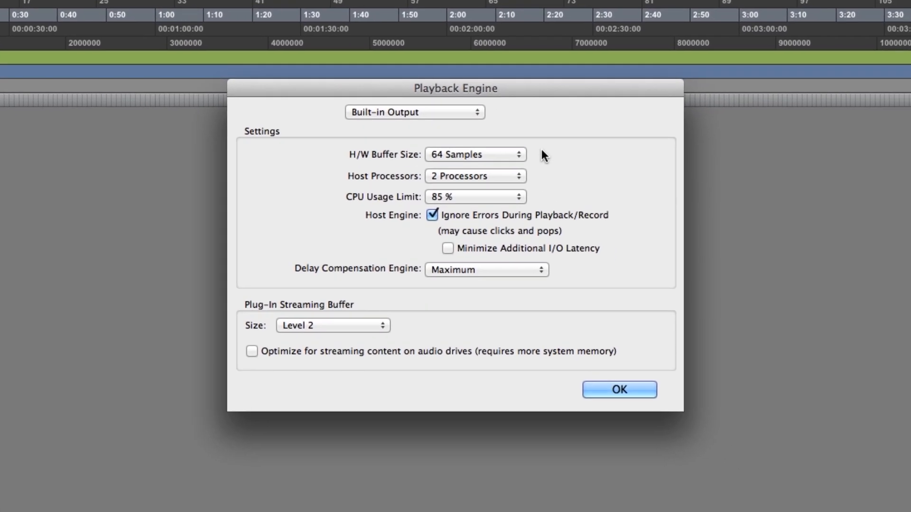
left_click(474, 155)
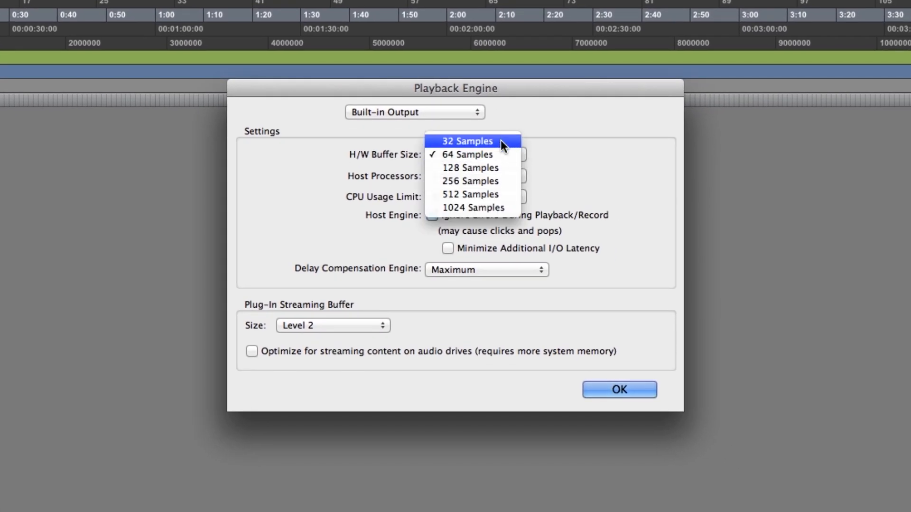
mouse_move(473, 168)
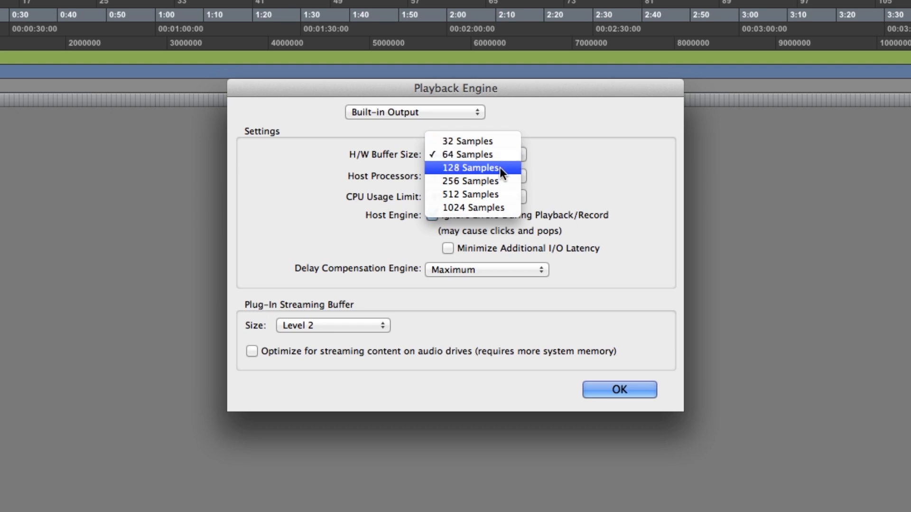
left_click(462, 153)
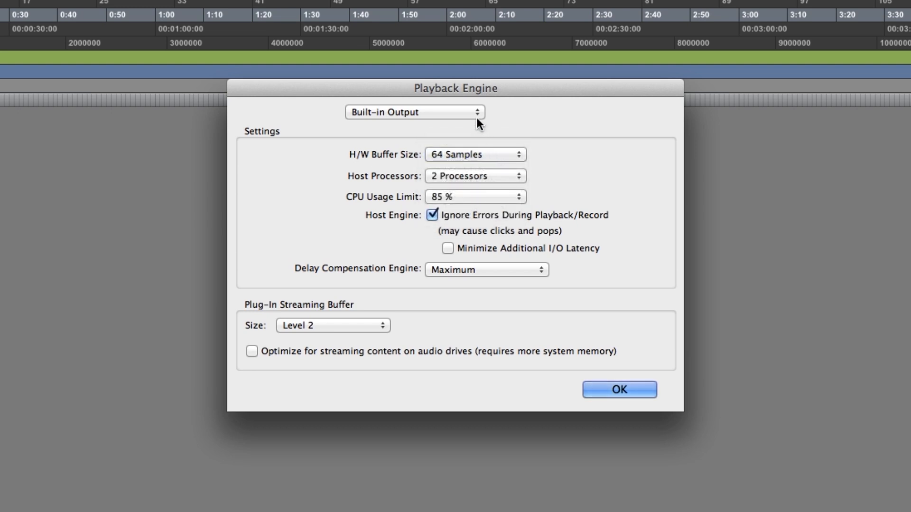
Step: Select Quartet as the playback device and accept saving and reopening the session
left_click(413, 112)
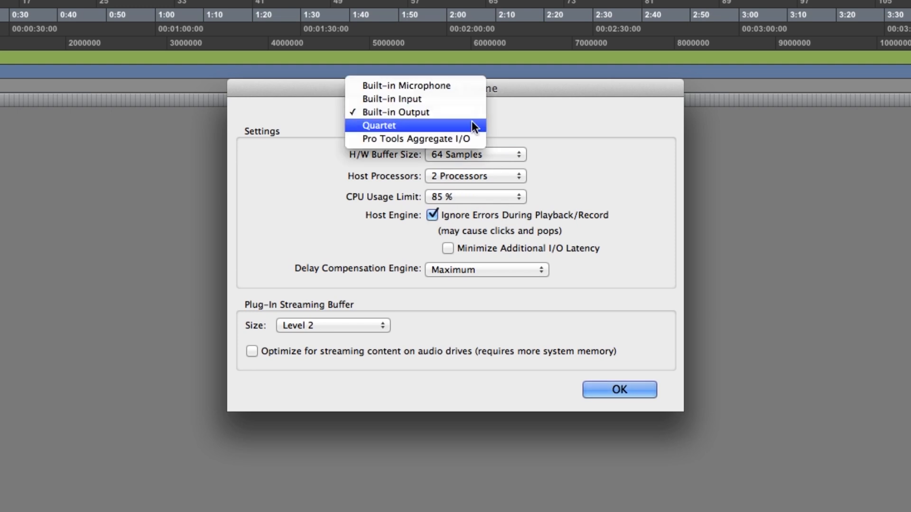
left_click(378, 125)
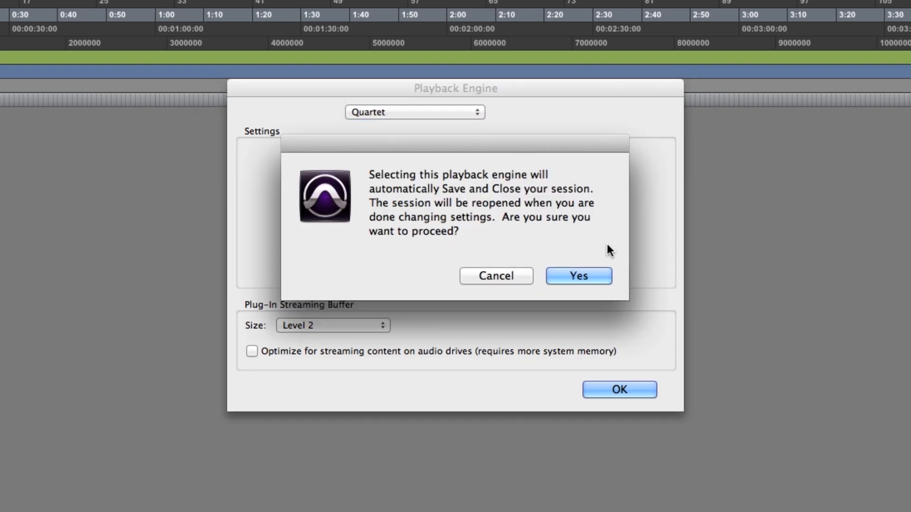
mouse_move(642, 276)
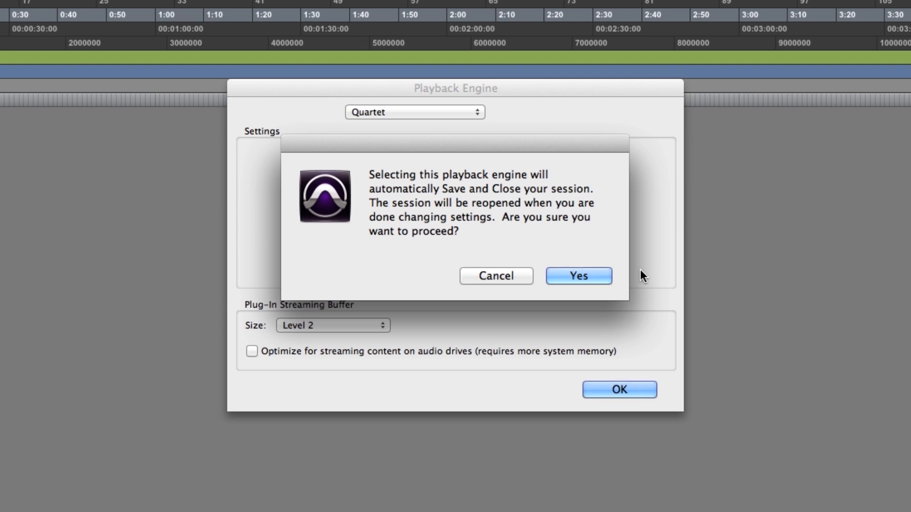
mouse_move(578, 279)
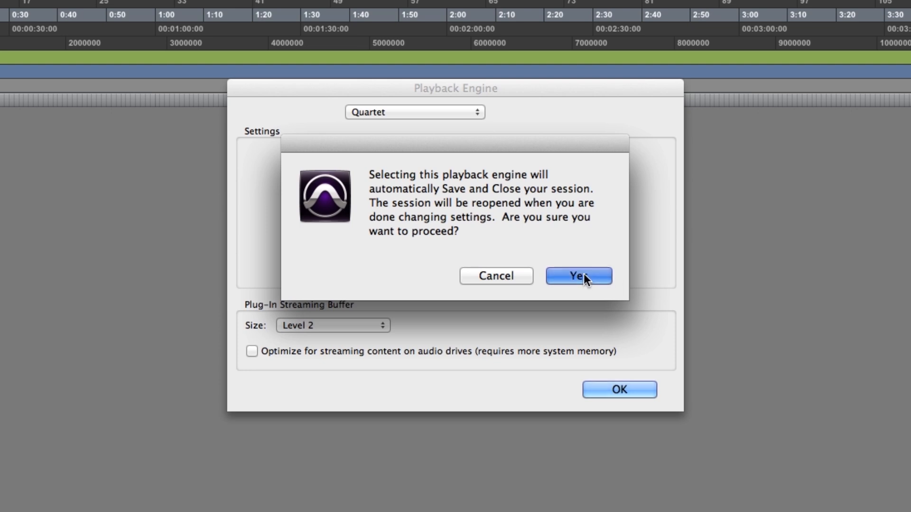
left_click(577, 275)
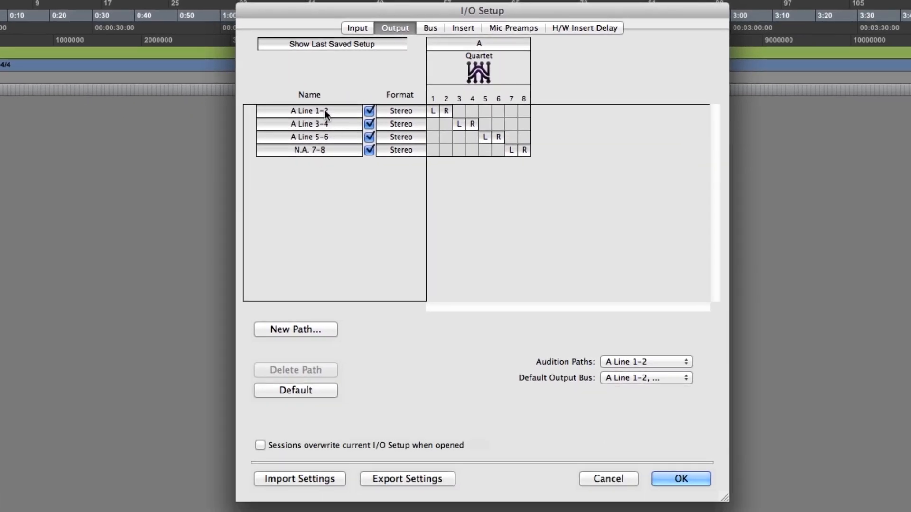
Step: Delete the Built-in Input 1-2 path and restore the Quartet's default input paths
left_click(357, 27)
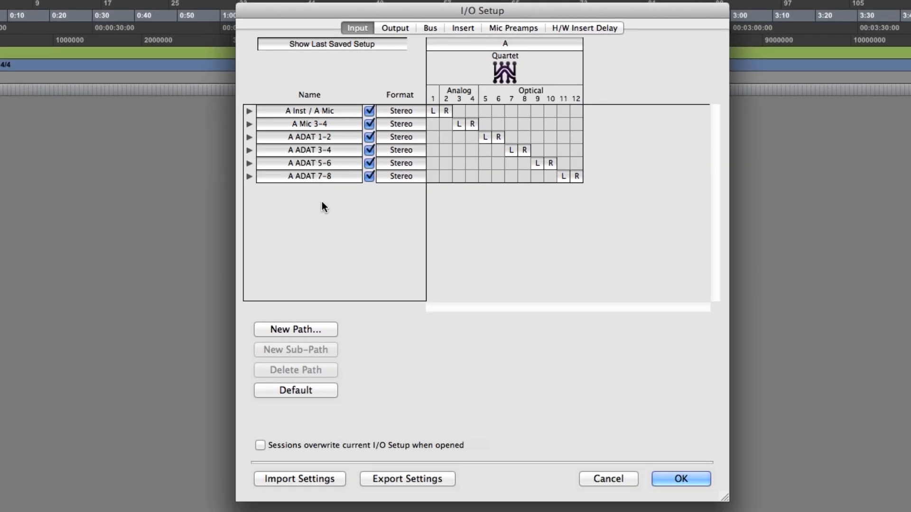
left_click(295, 390)
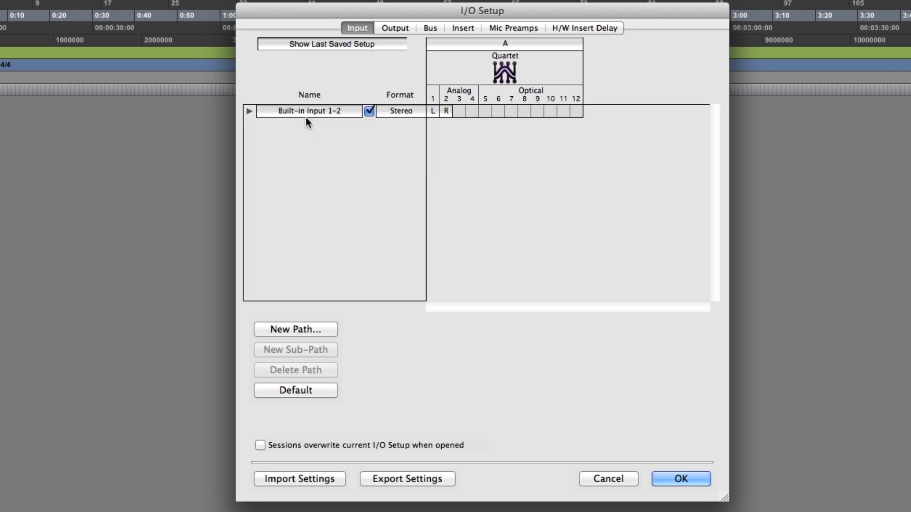
left_click(308, 111)
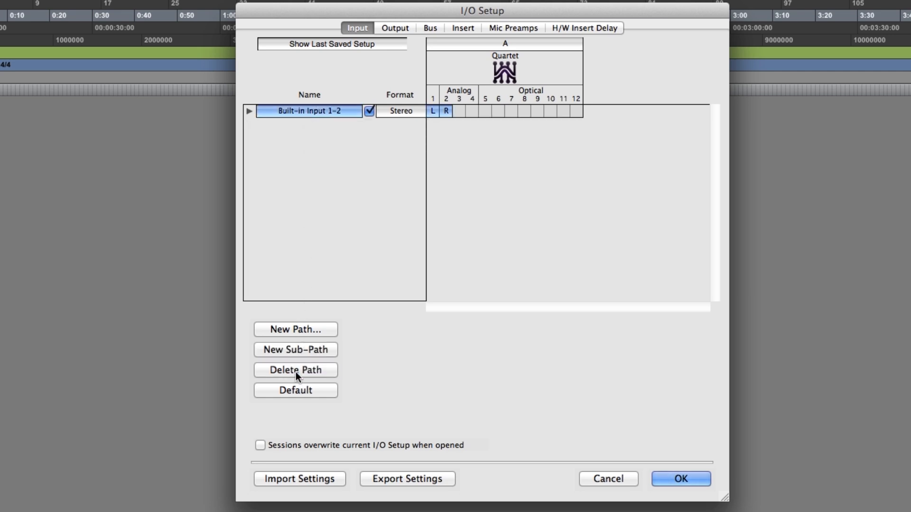
left_click(295, 390)
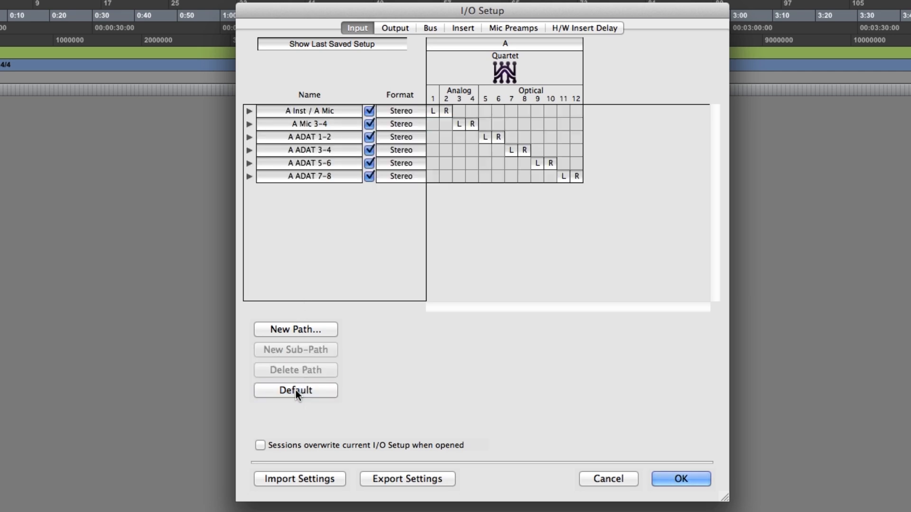
left_click(395, 28)
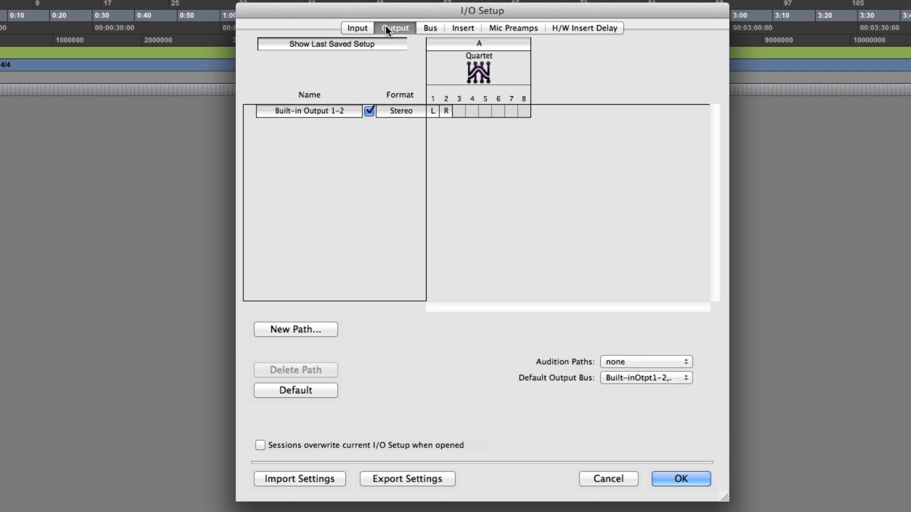
mouse_move(314, 110)
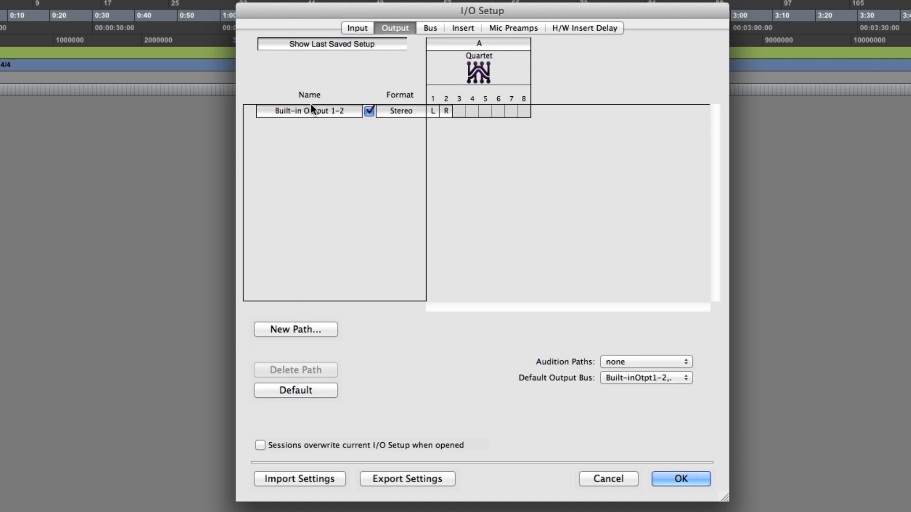
left_click(295, 390)
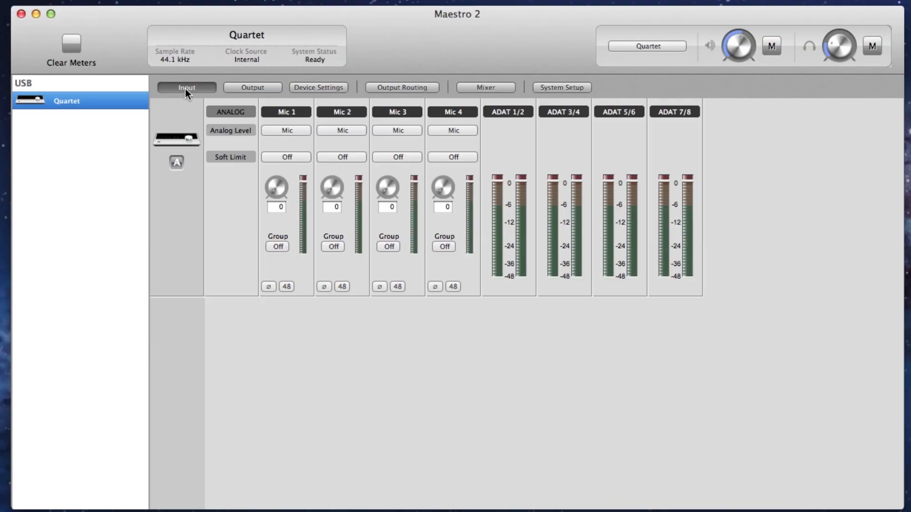
mouse_move(308, 136)
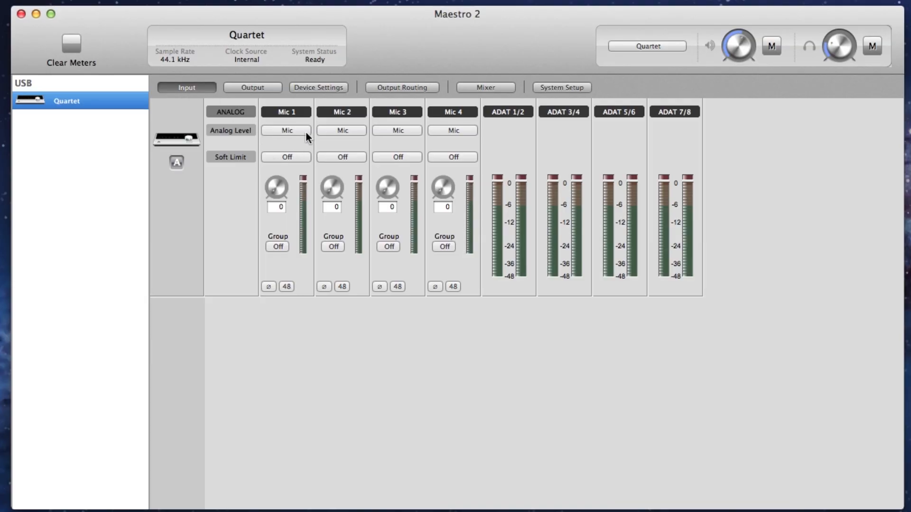
Step: Set the first analog input's level from Mic to Inst, relabelling it Inst 1
left_click(286, 130)
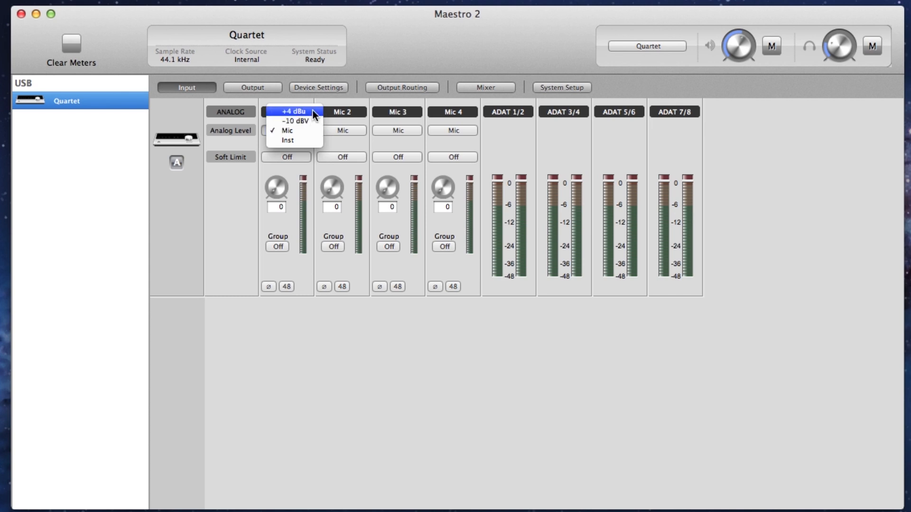
mouse_move(314, 123)
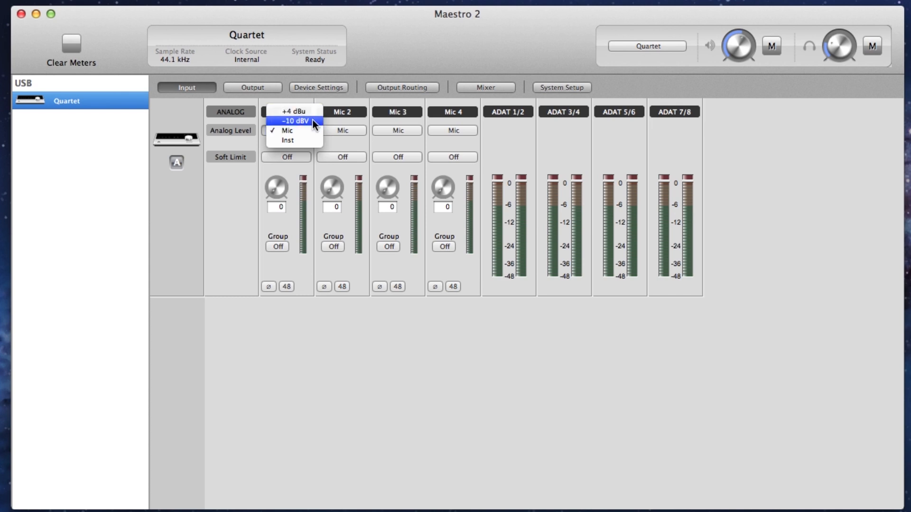
mouse_move(314, 131)
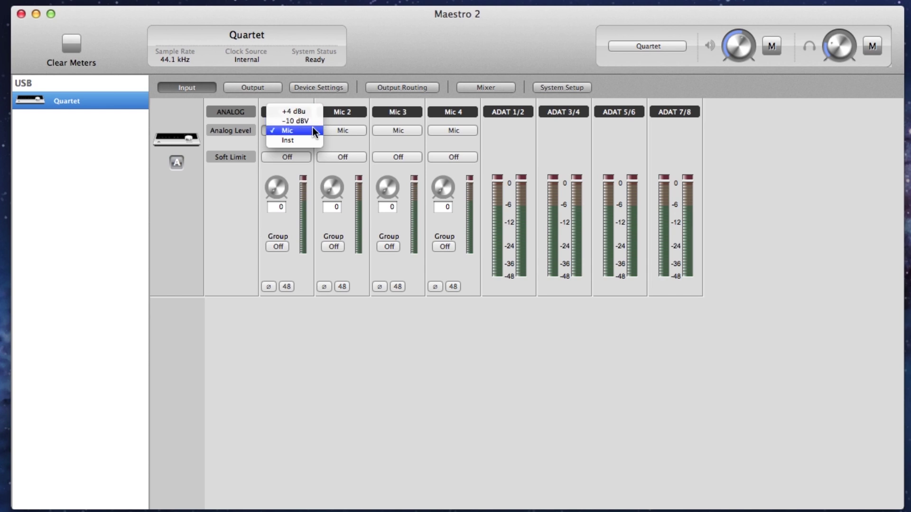
left_click(285, 130)
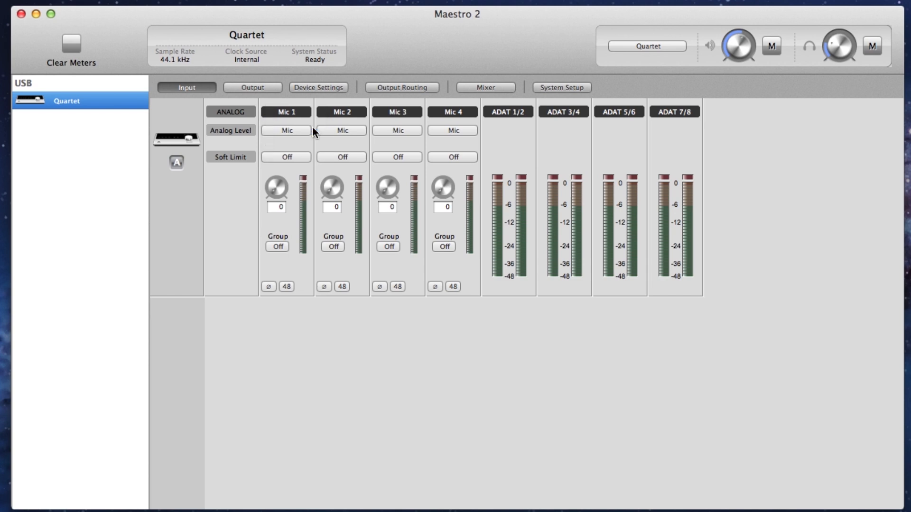
mouse_move(309, 262)
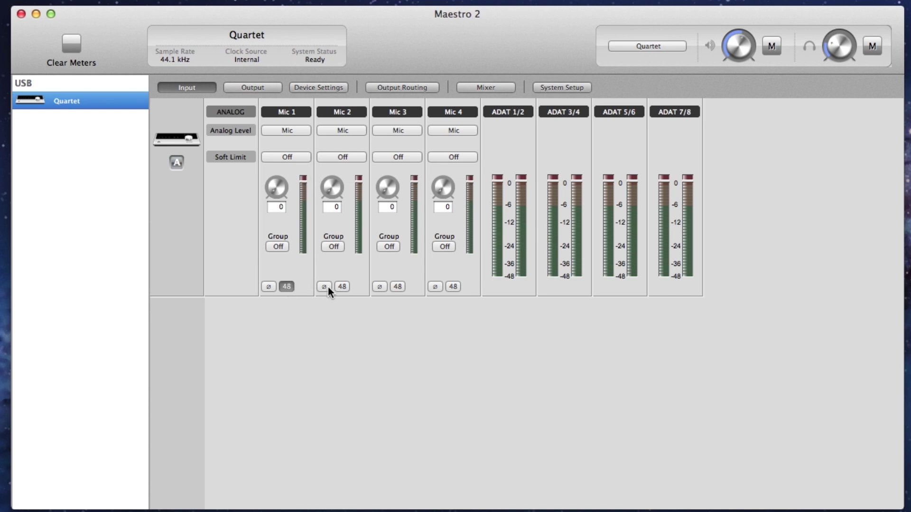
left_click(286, 130)
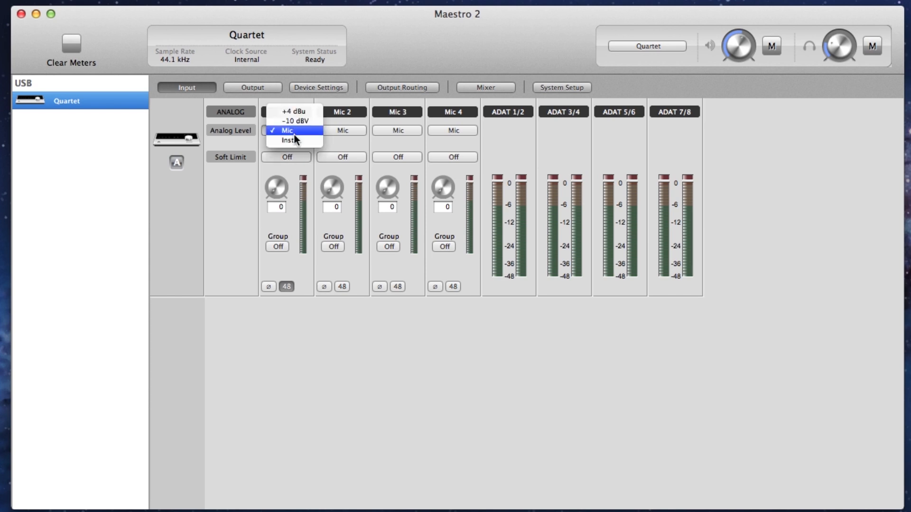
left_click(288, 141)
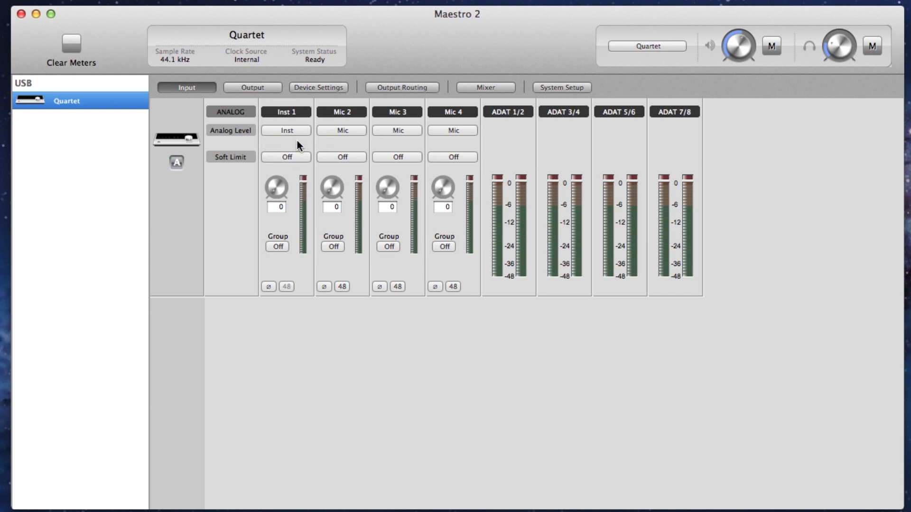
mouse_move(389, 110)
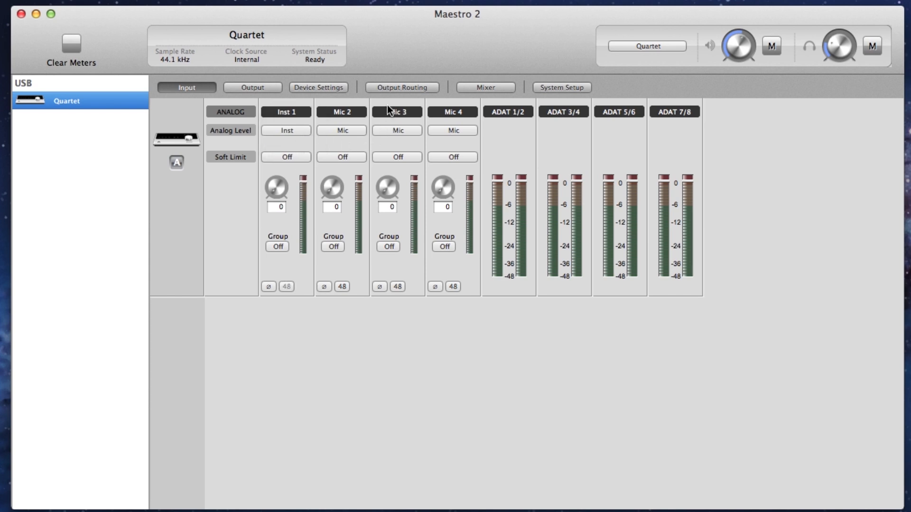
Step: Move the Phones L/R source between software output pairs 3-4, 5-6 and beyond
left_click(401, 88)
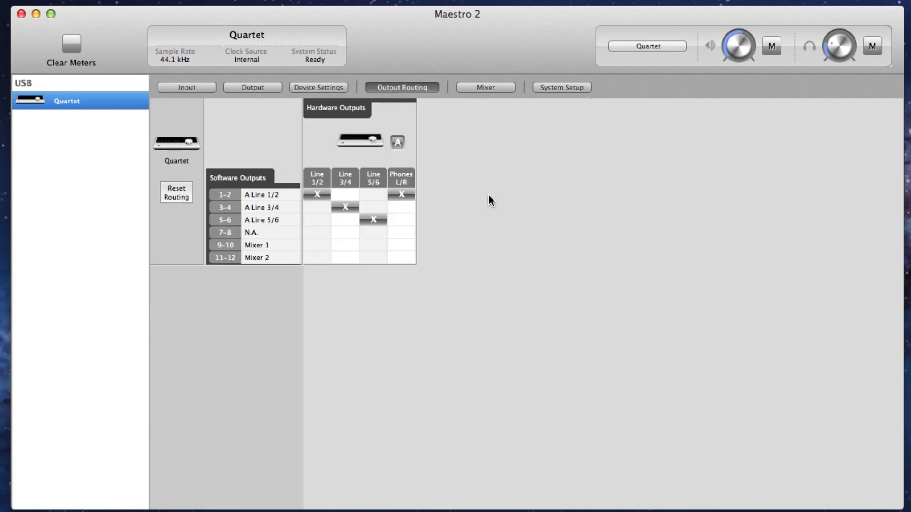
mouse_move(294, 174)
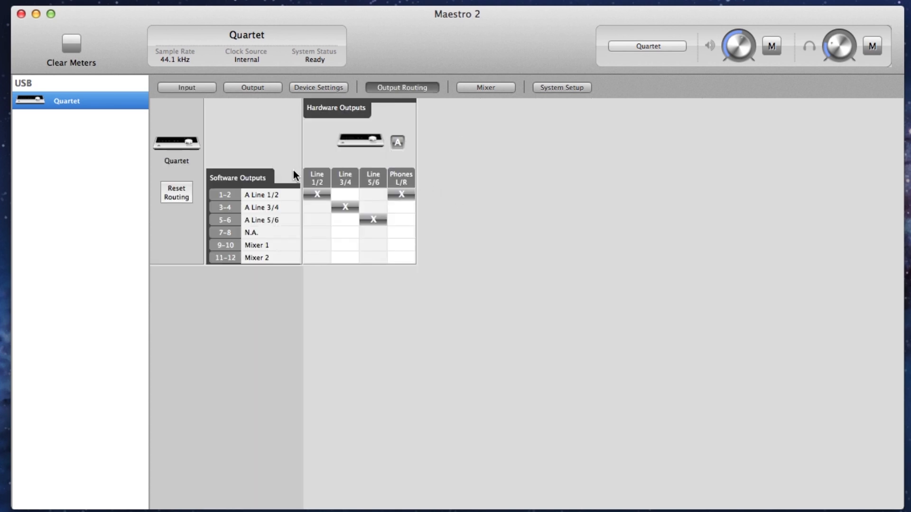
mouse_move(413, 183)
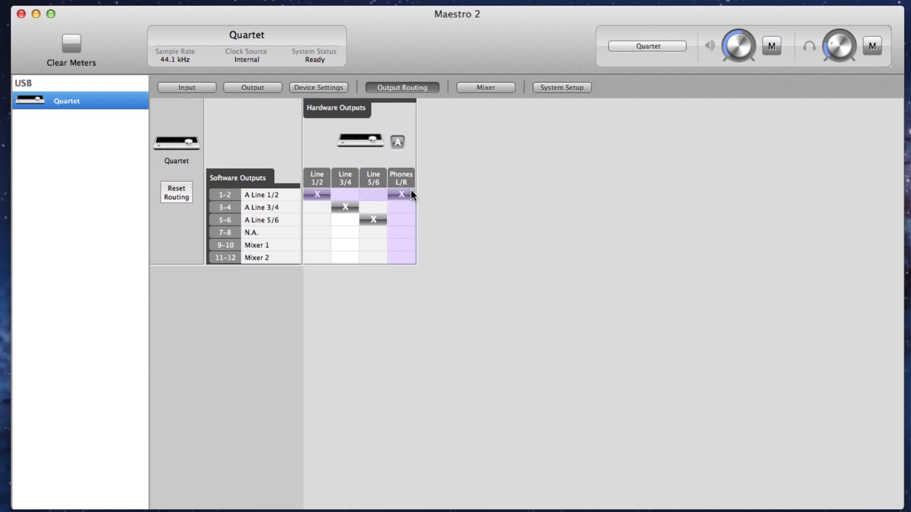
left_click(401, 207)
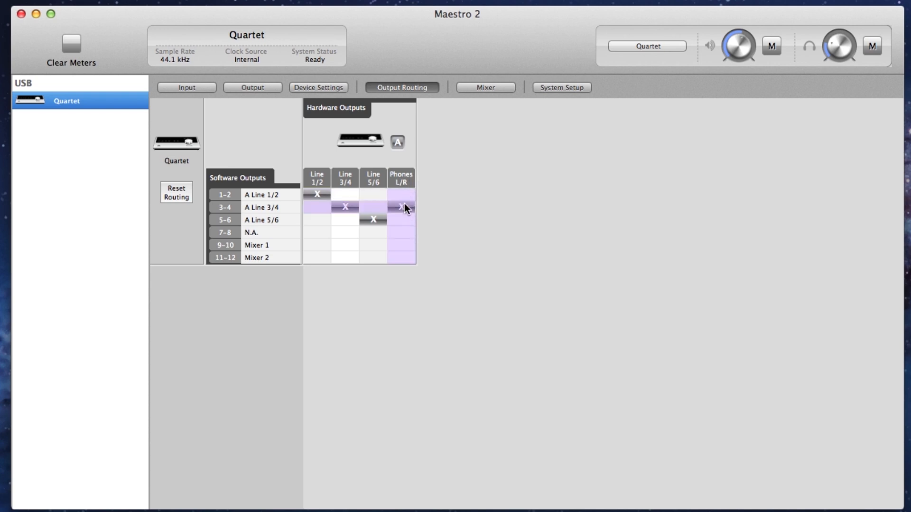
left_click(400, 219)
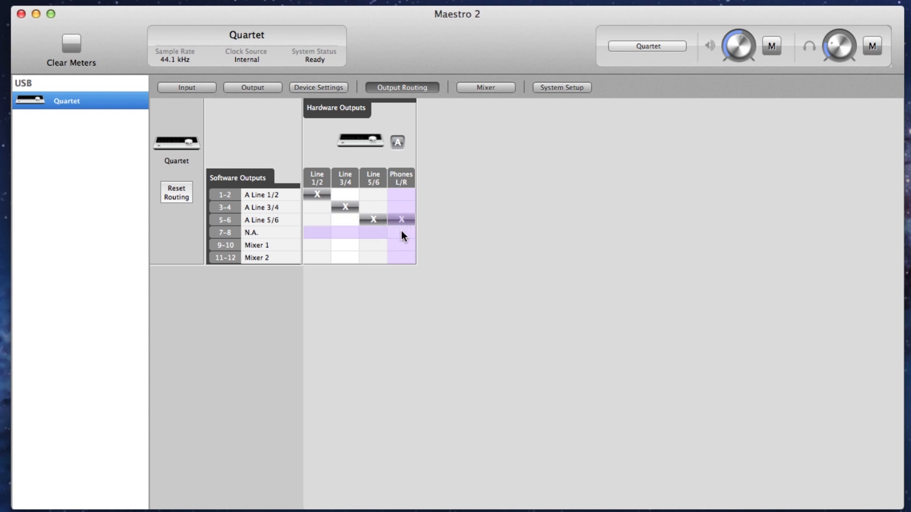
left_click(400, 232)
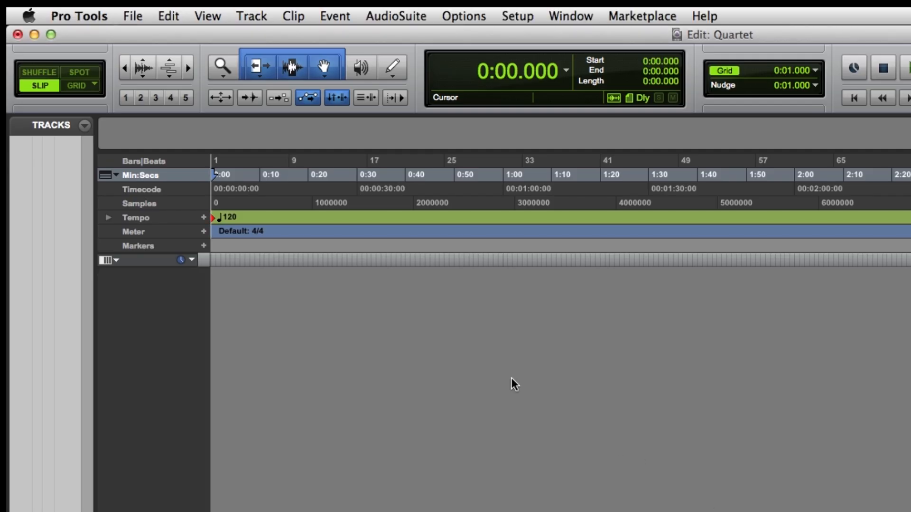
Step: Create one new mono audio track, Audio 1, via Track > New
left_click(250, 16)
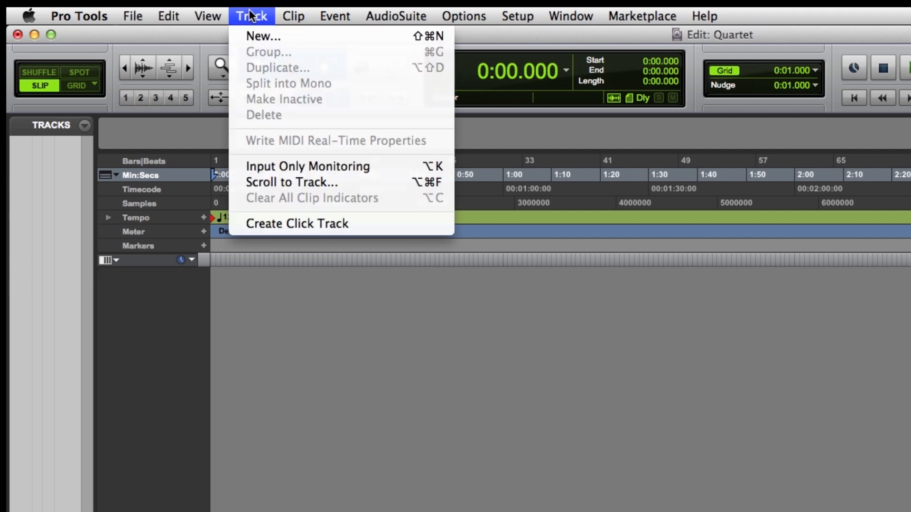
left_click(262, 36)
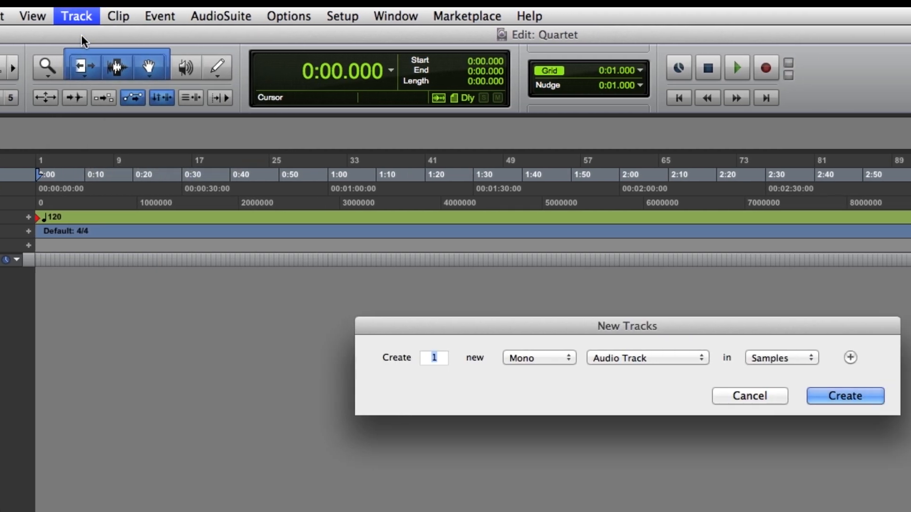
left_click(843, 395)
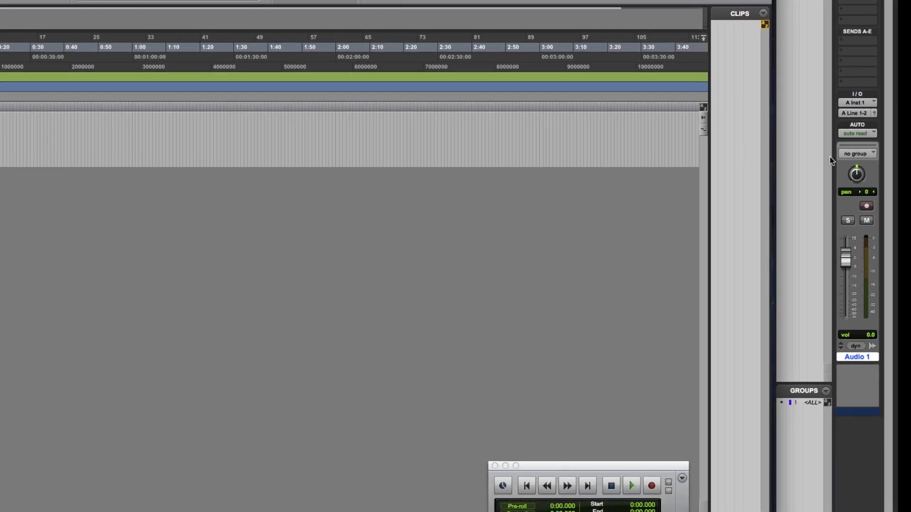
Step: Show Audio 1's interface input choices, A Inst 1 through A ADAT 8
left_click(856, 102)
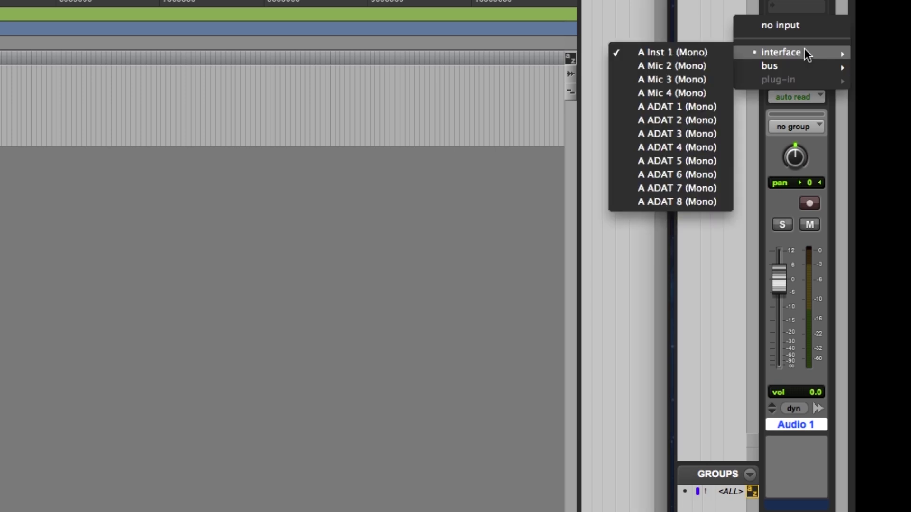
mouse_move(672, 51)
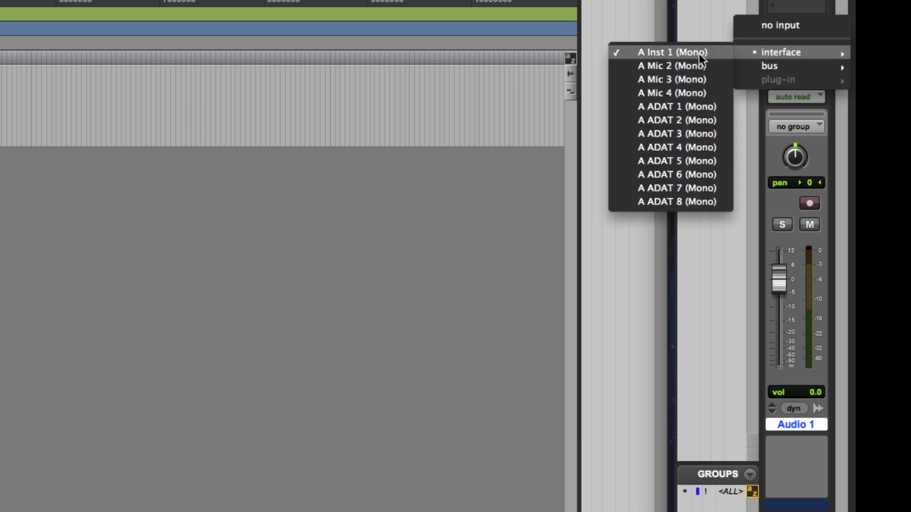